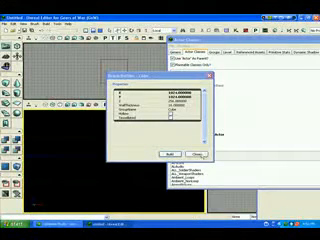
Dismiss the pop-up options list, leaving the level's properties panel visible.
left_click(204, 150)
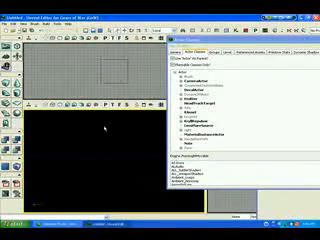